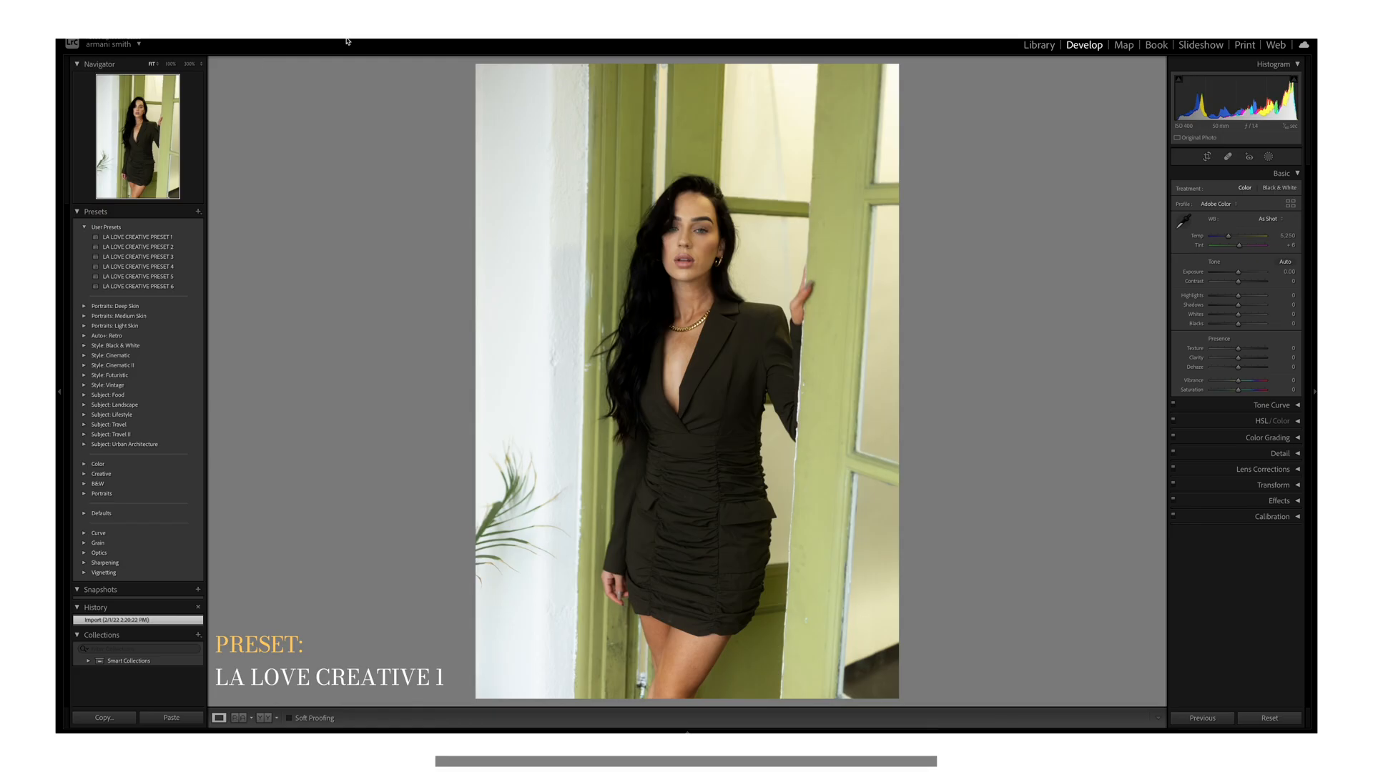
Step: Preview LA LOVE CREATIVE presets 1 through 6, then return to PRESET 1
left_click(140, 237)
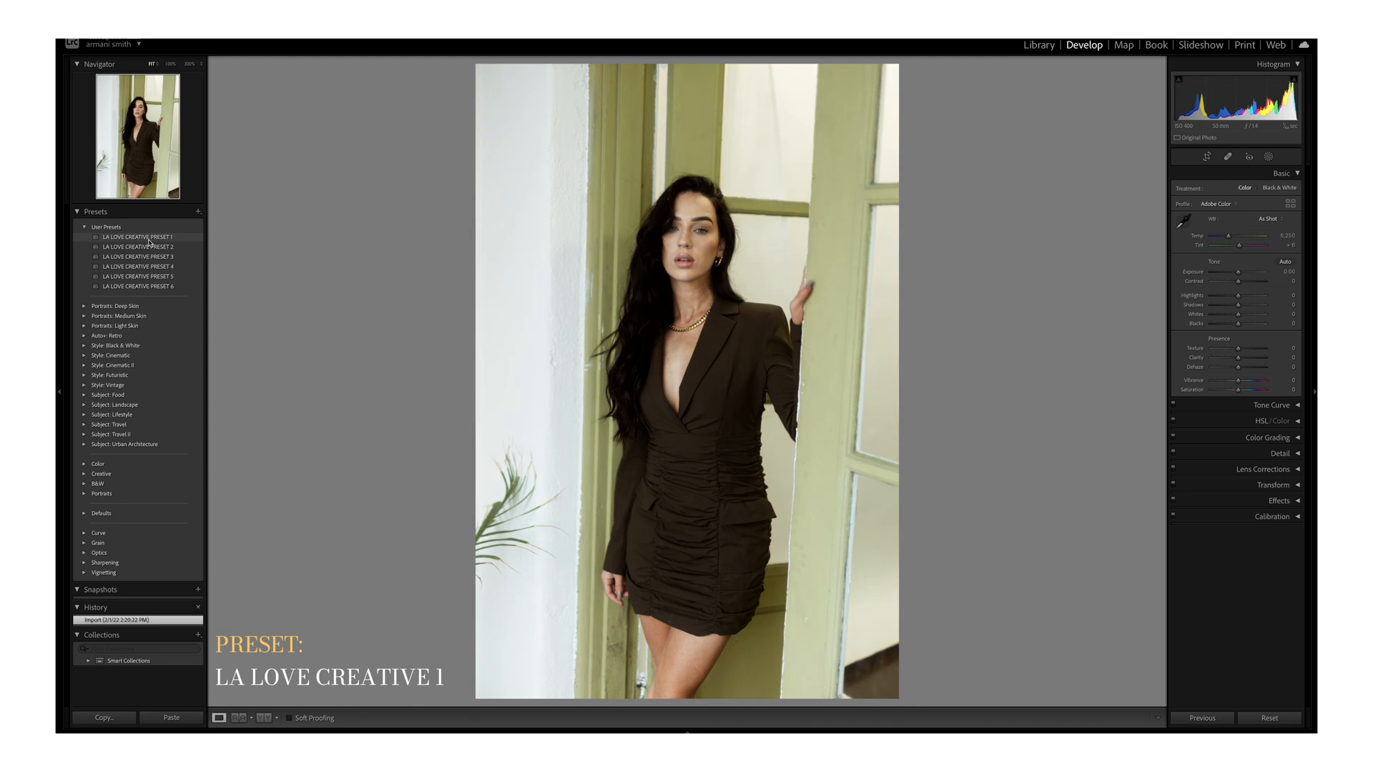
left_click(138, 246)
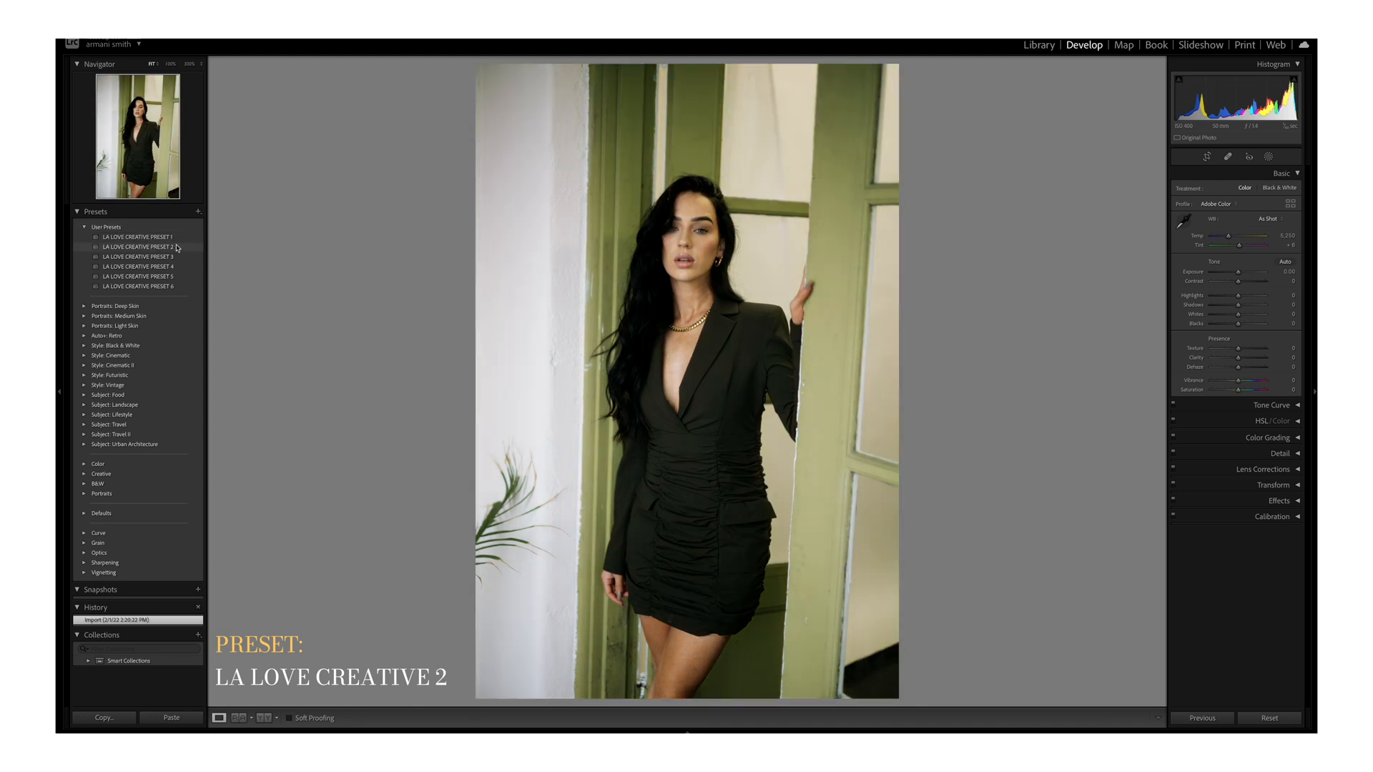
left_click(136, 257)
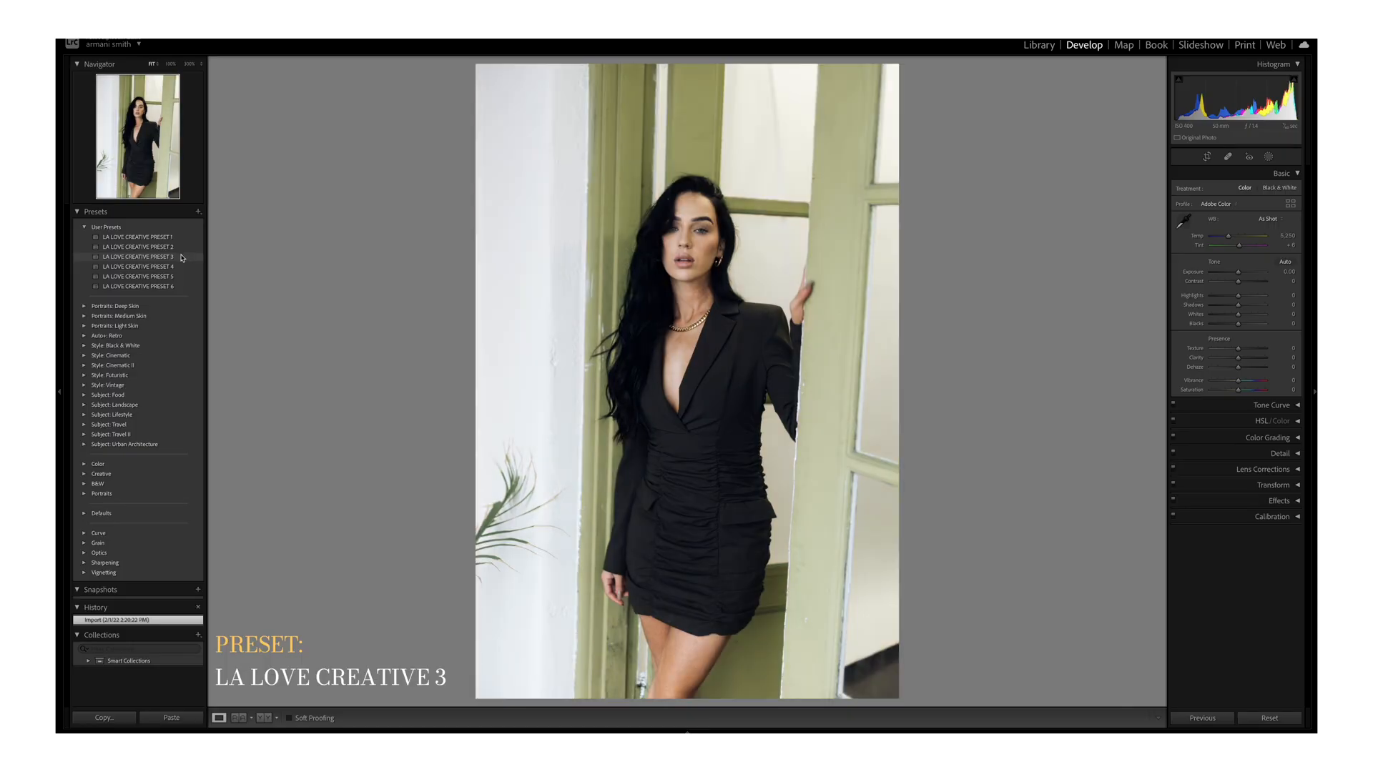
left_click(135, 266)
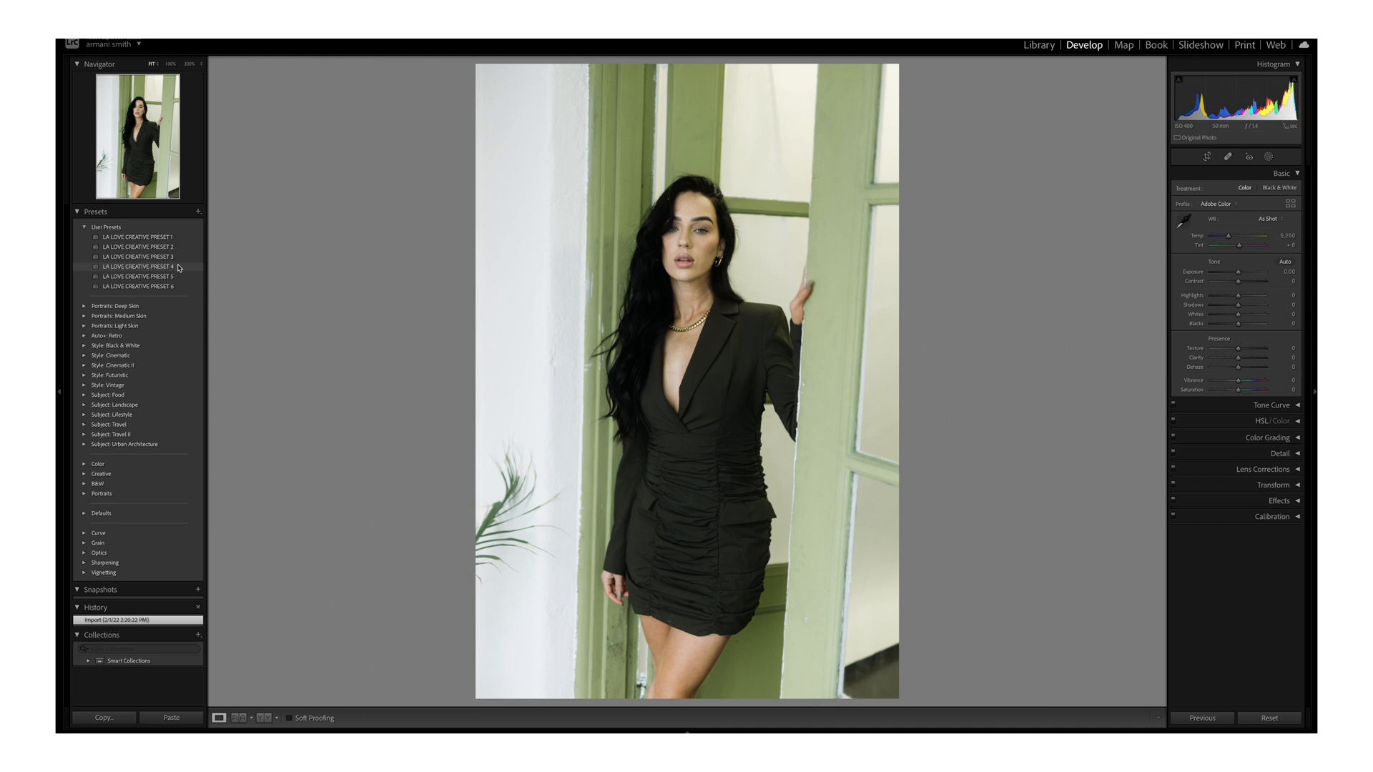
left_click(137, 276)
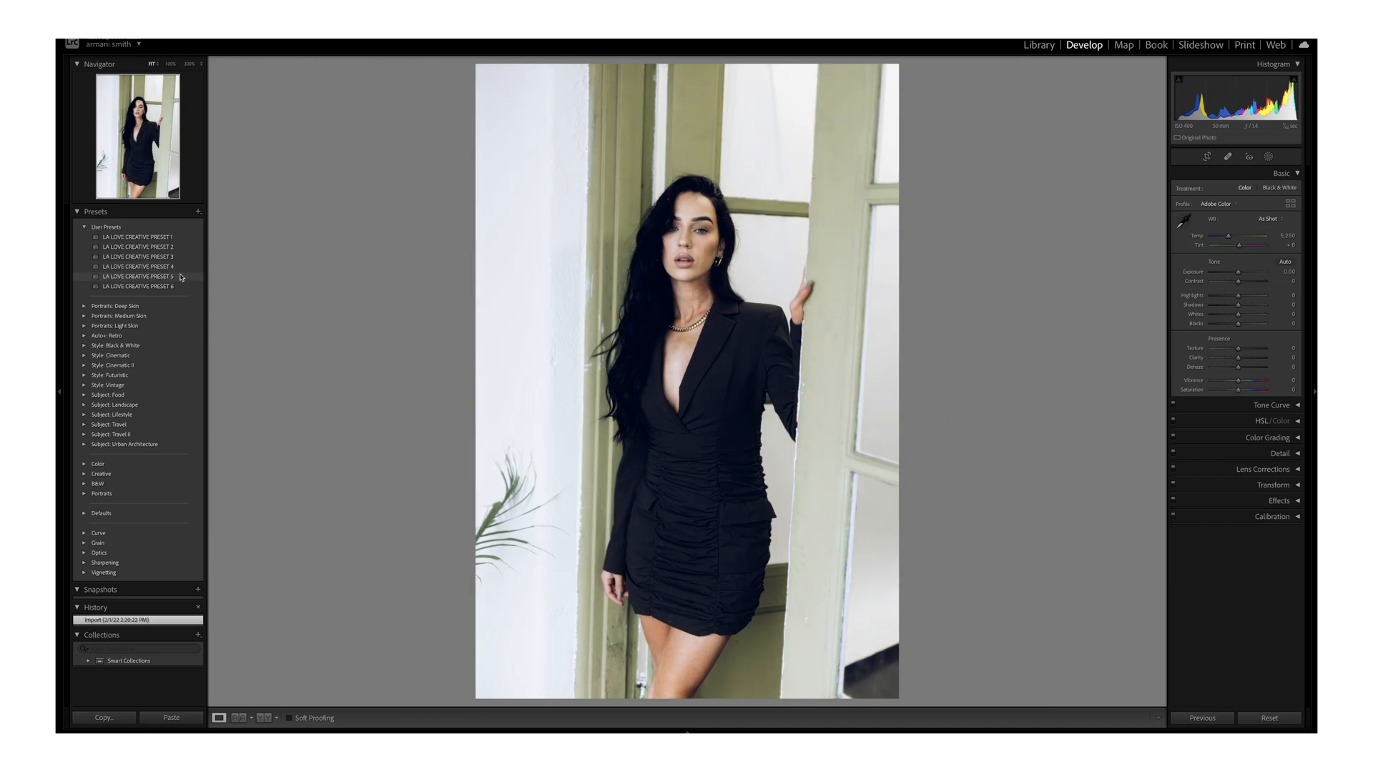
mouse_move(181, 278)
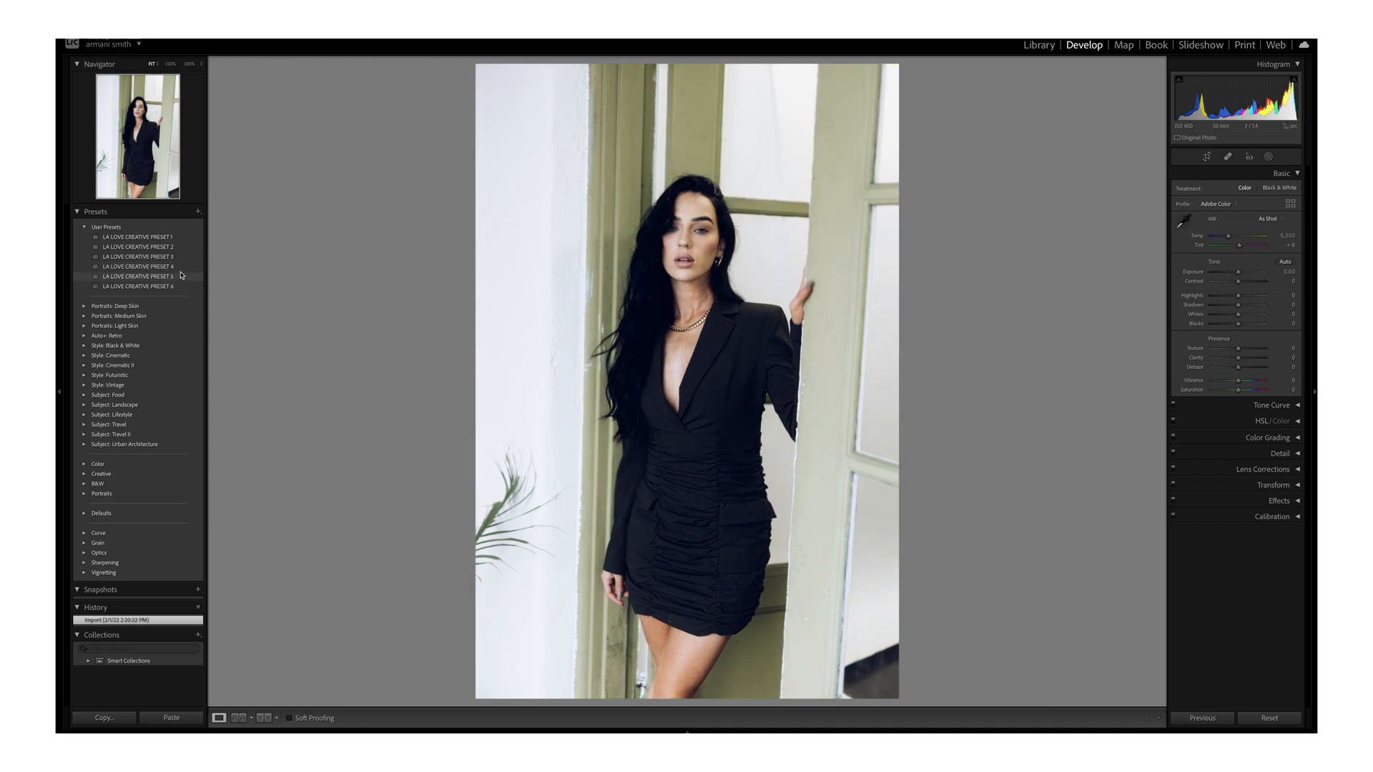
left_click(136, 286)
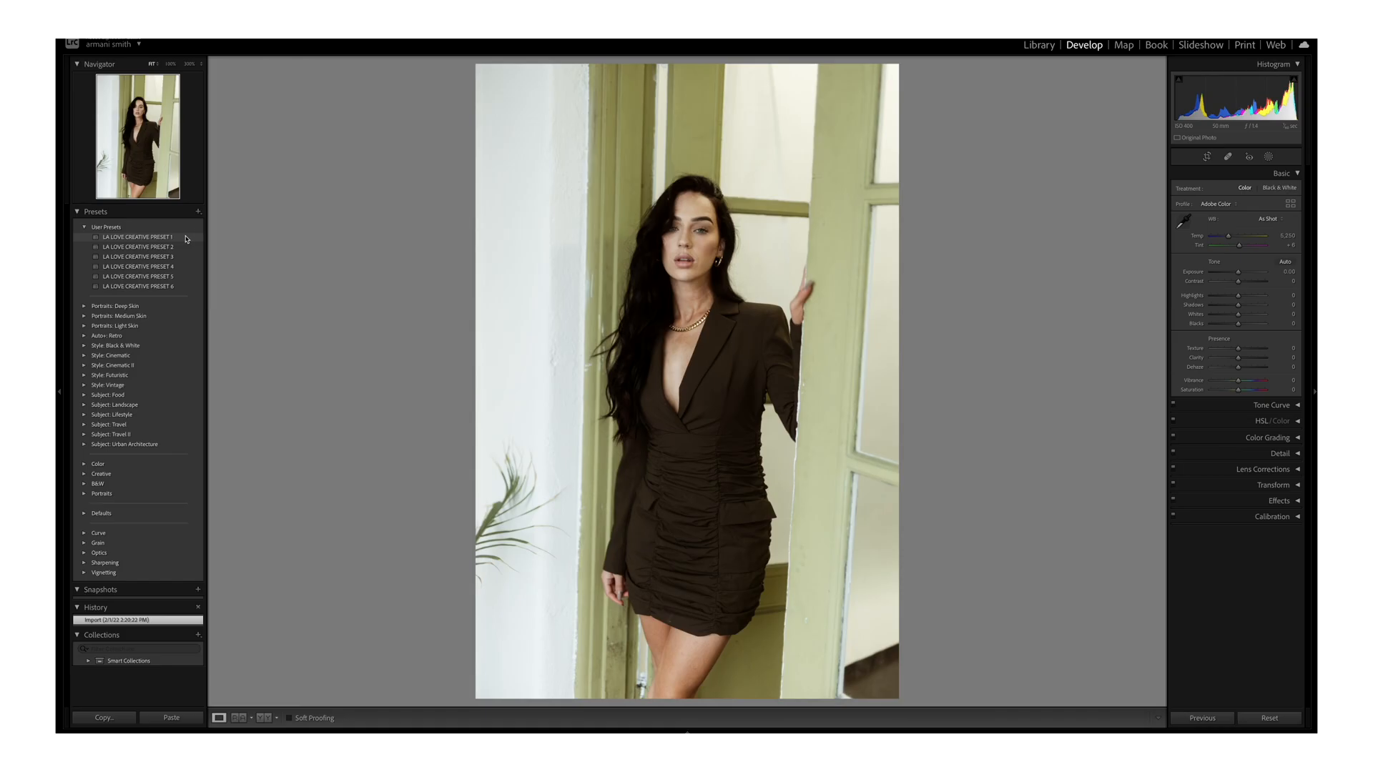
left_click(136, 237)
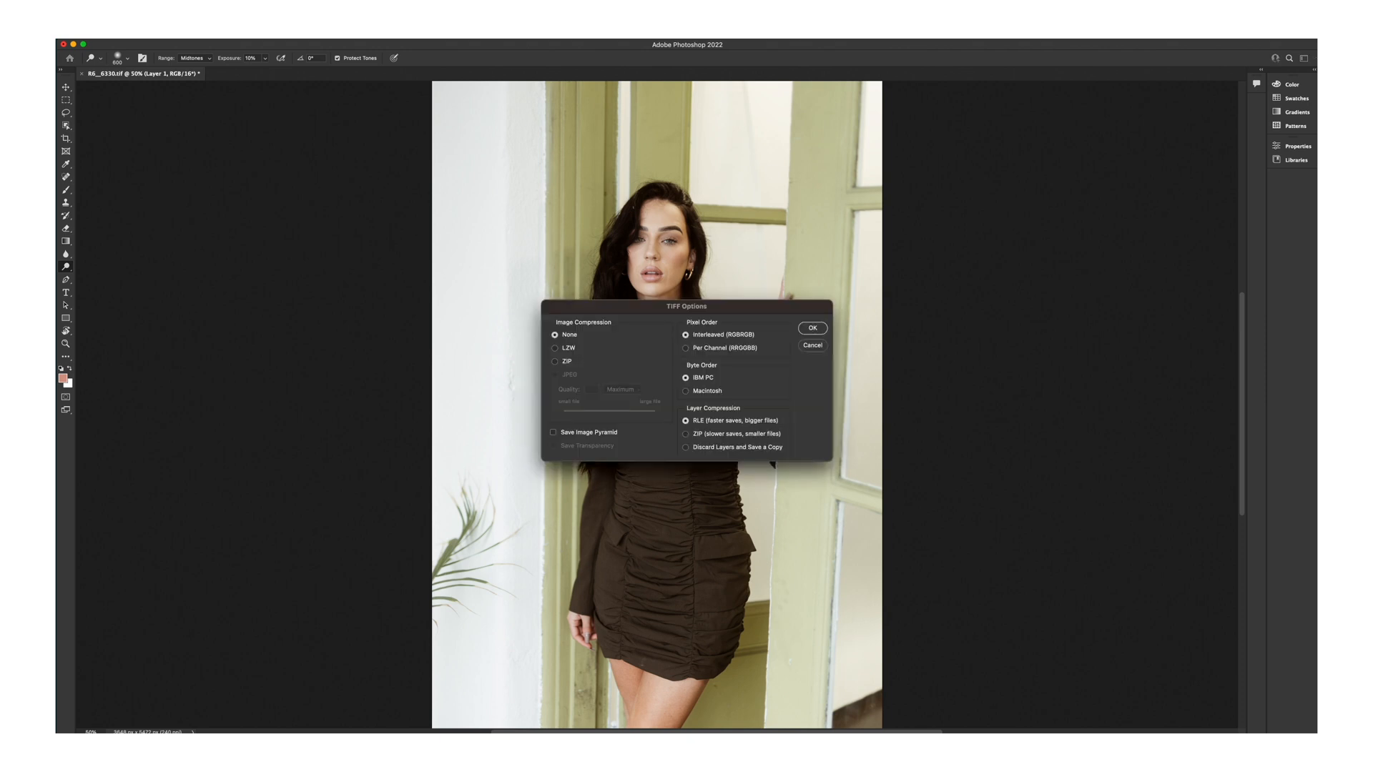
Step: Accept TIFF options with no image compression and interleaved pixel order
left_click(811, 328)
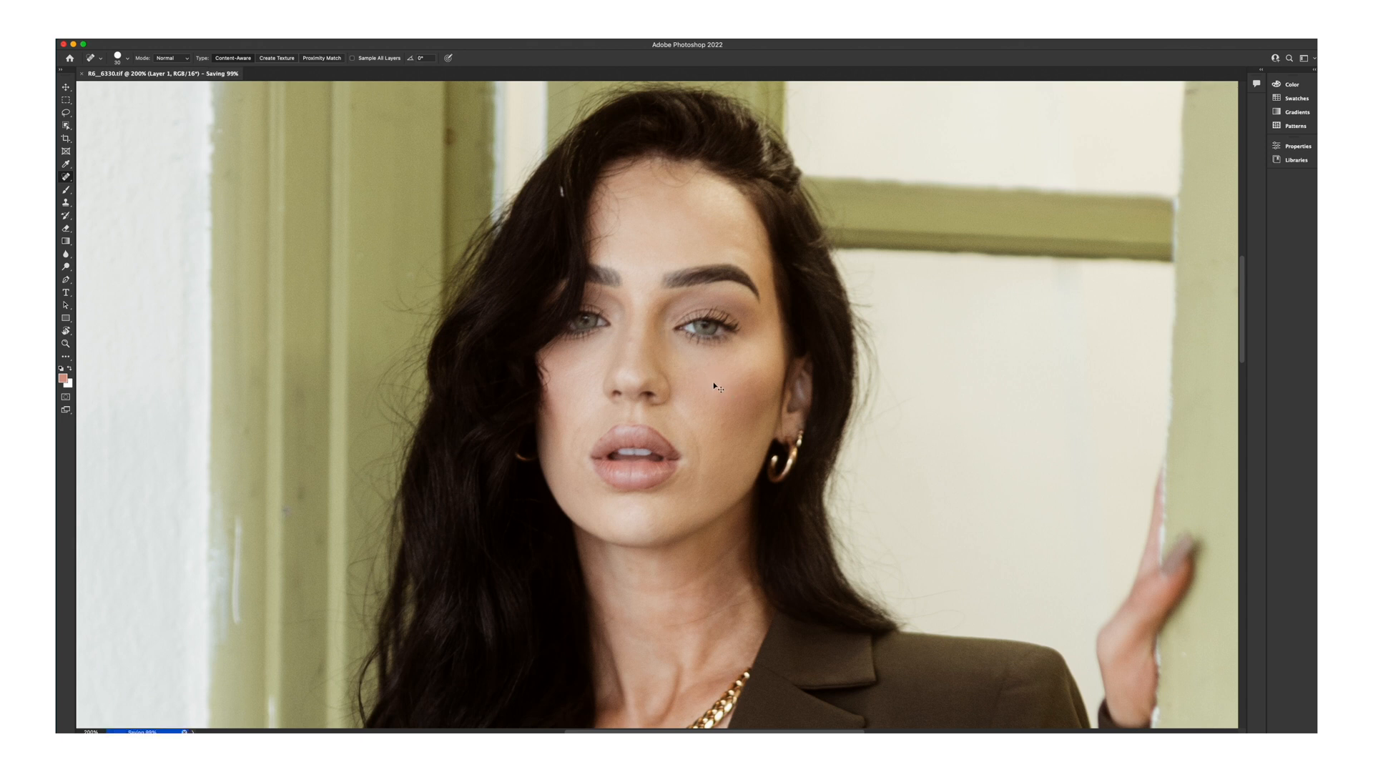
Step: Spot-heal the cheek blemish and the dark mark on the door frame
left_click(707, 386)
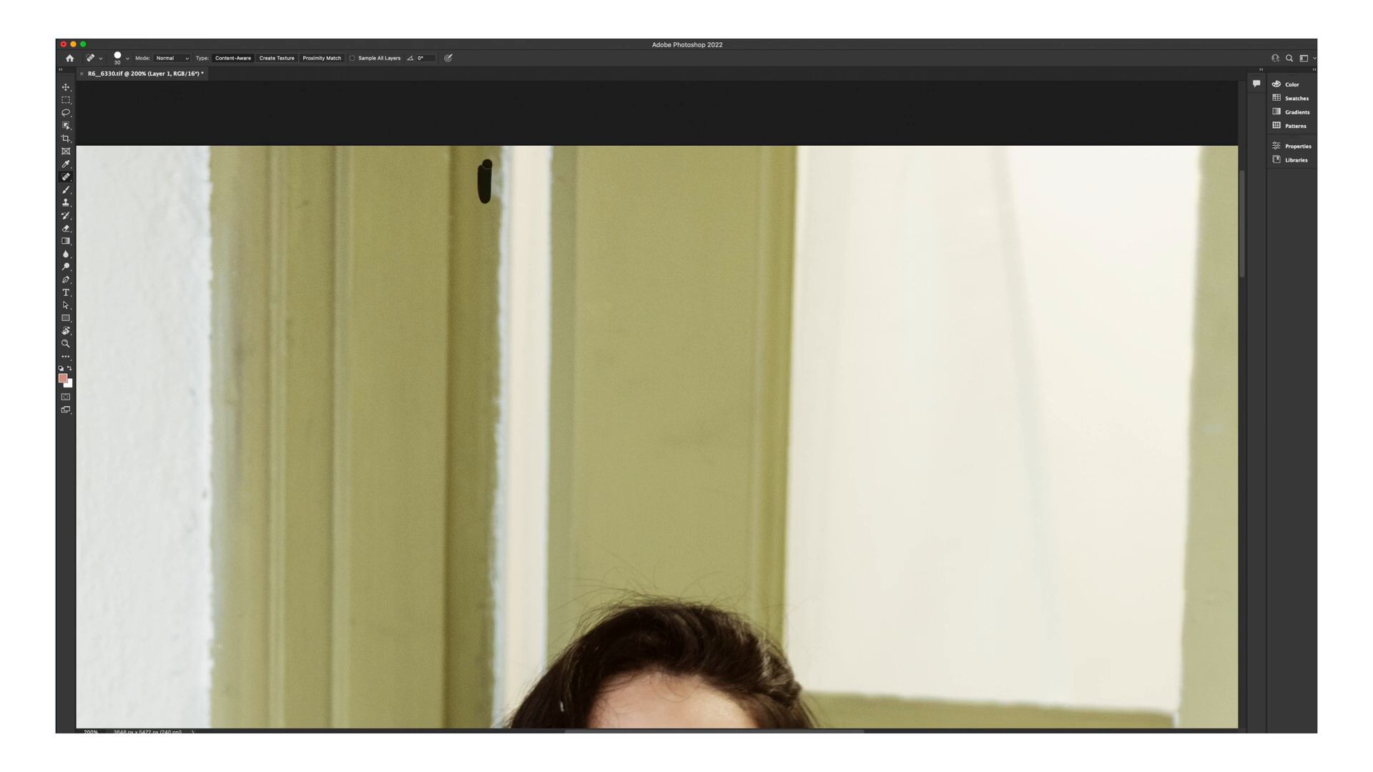
left_click(484, 171)
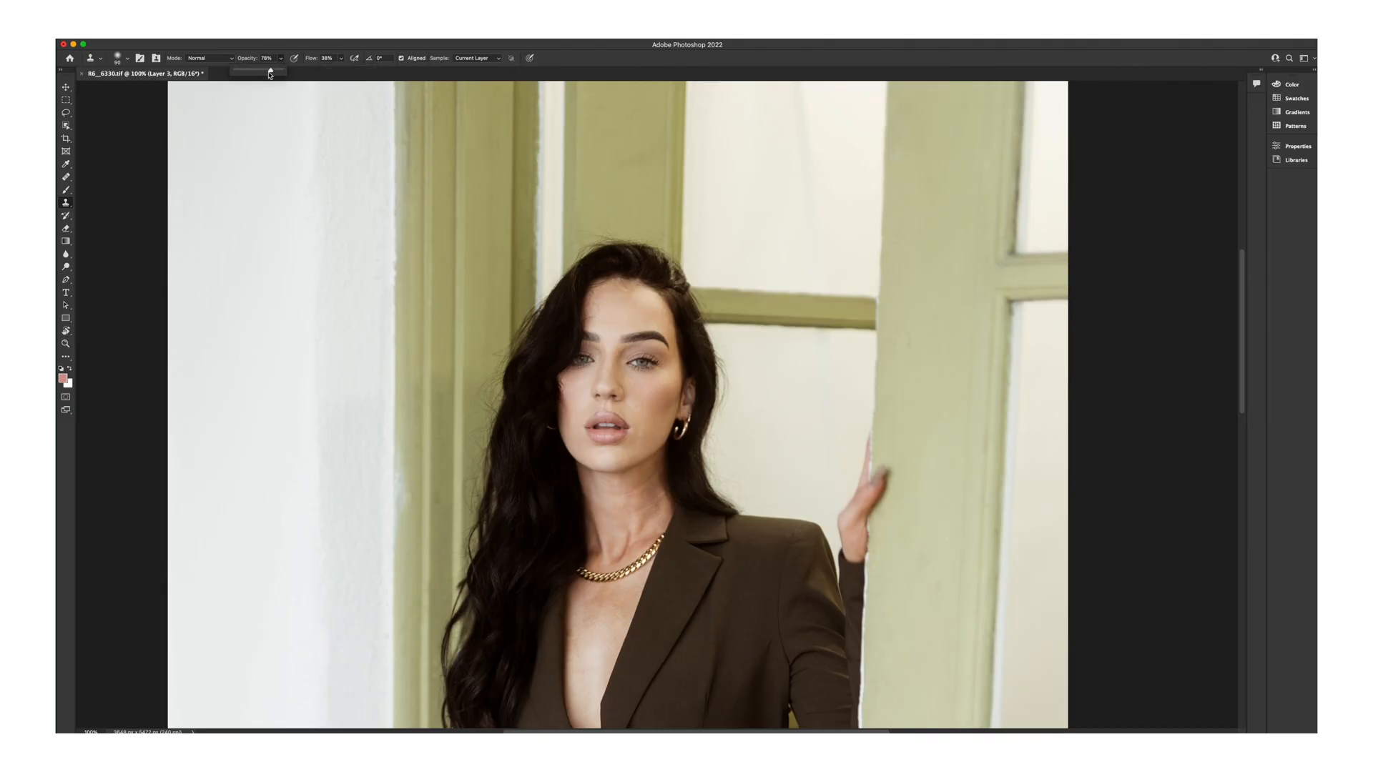
Step: Lower the Clone Stamp tool's Opacity and Flow sliders
left_click_drag(272, 72, 253, 71)
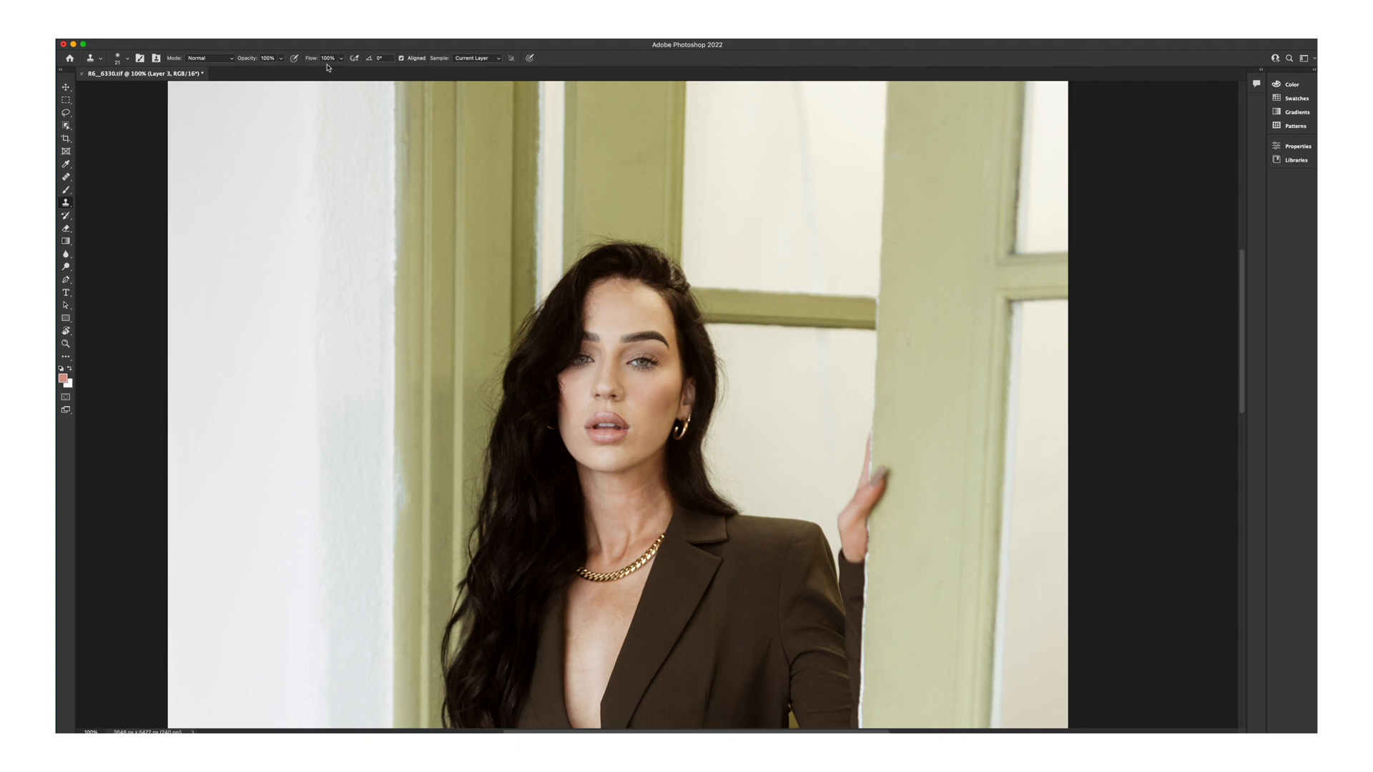
left_click_drag(336, 69, 311, 70)
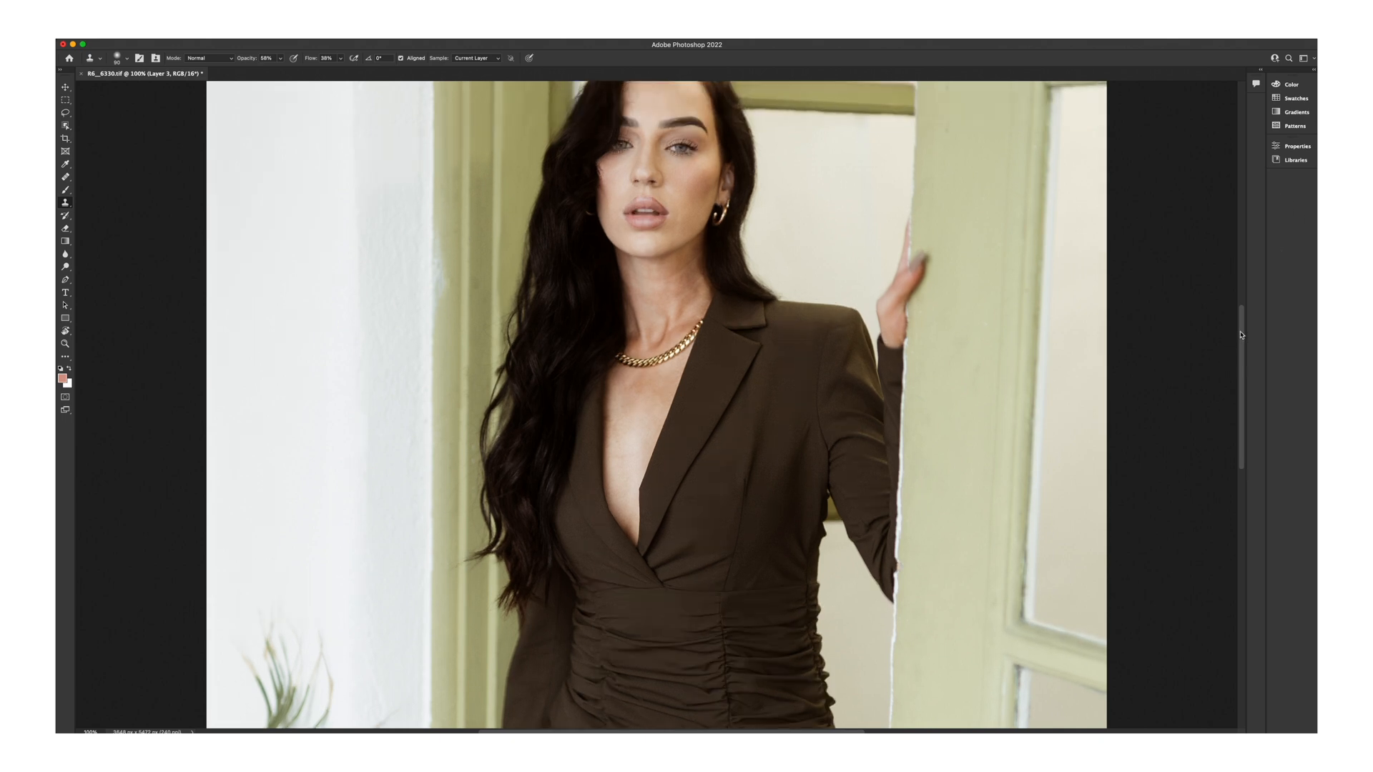
scroll("down", 3)
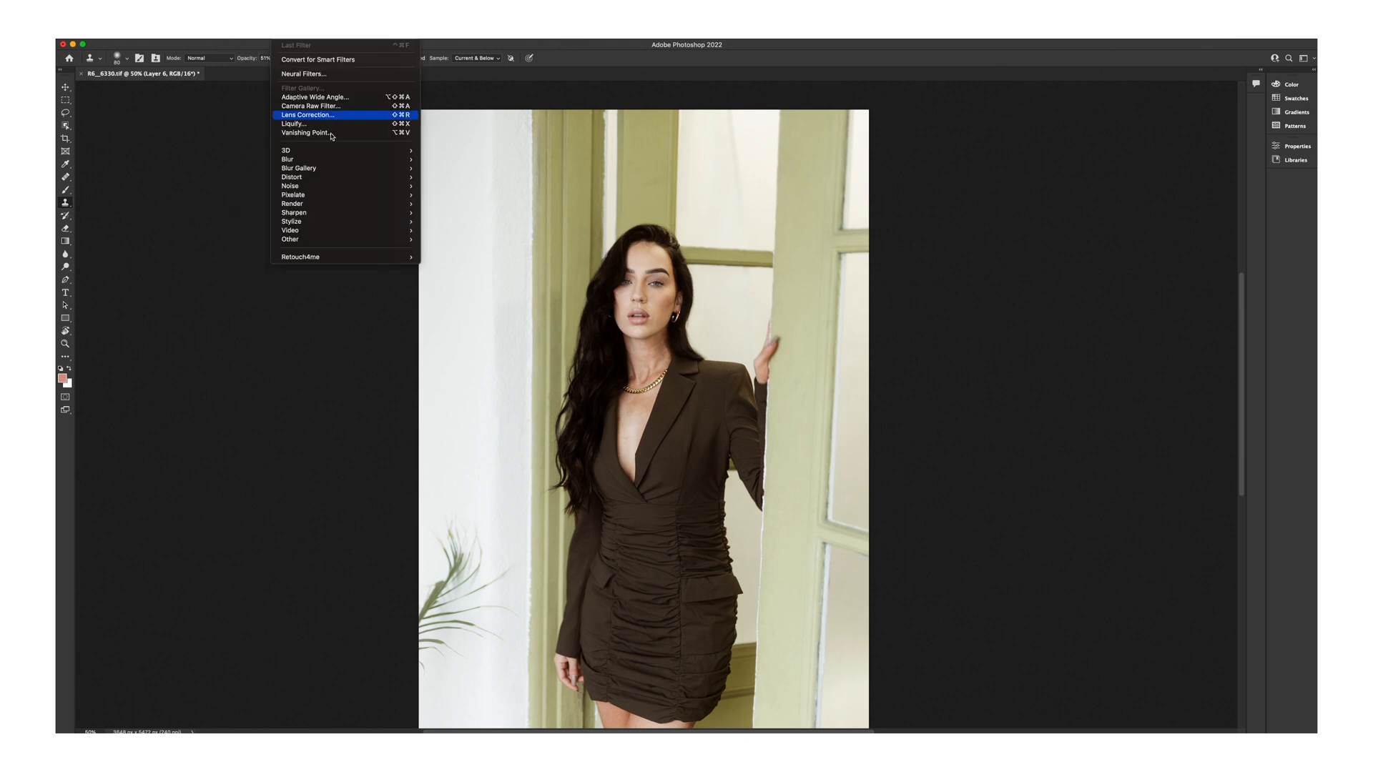
mouse_move(300, 256)
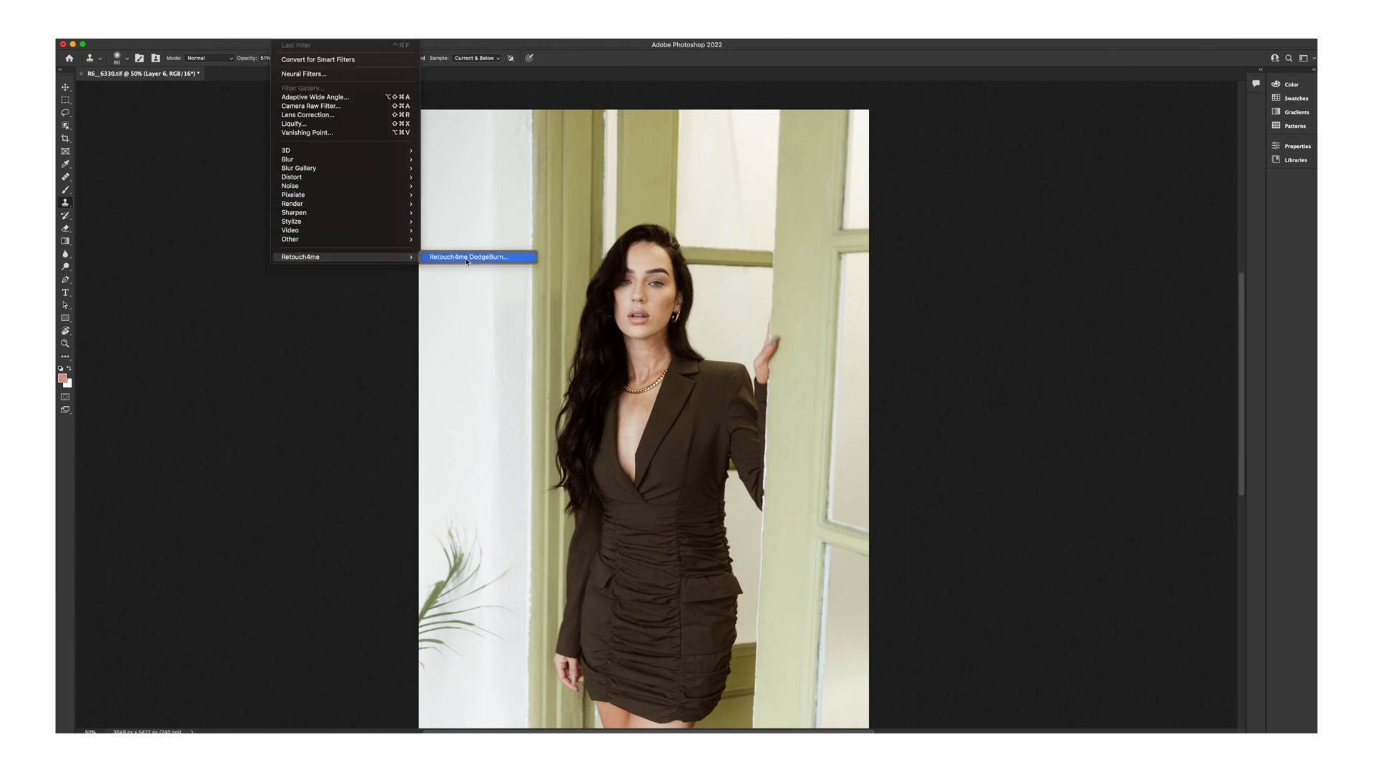
Step: Launch Retouch4me DodgeBurn and adjust its Blend strength
left_click(468, 257)
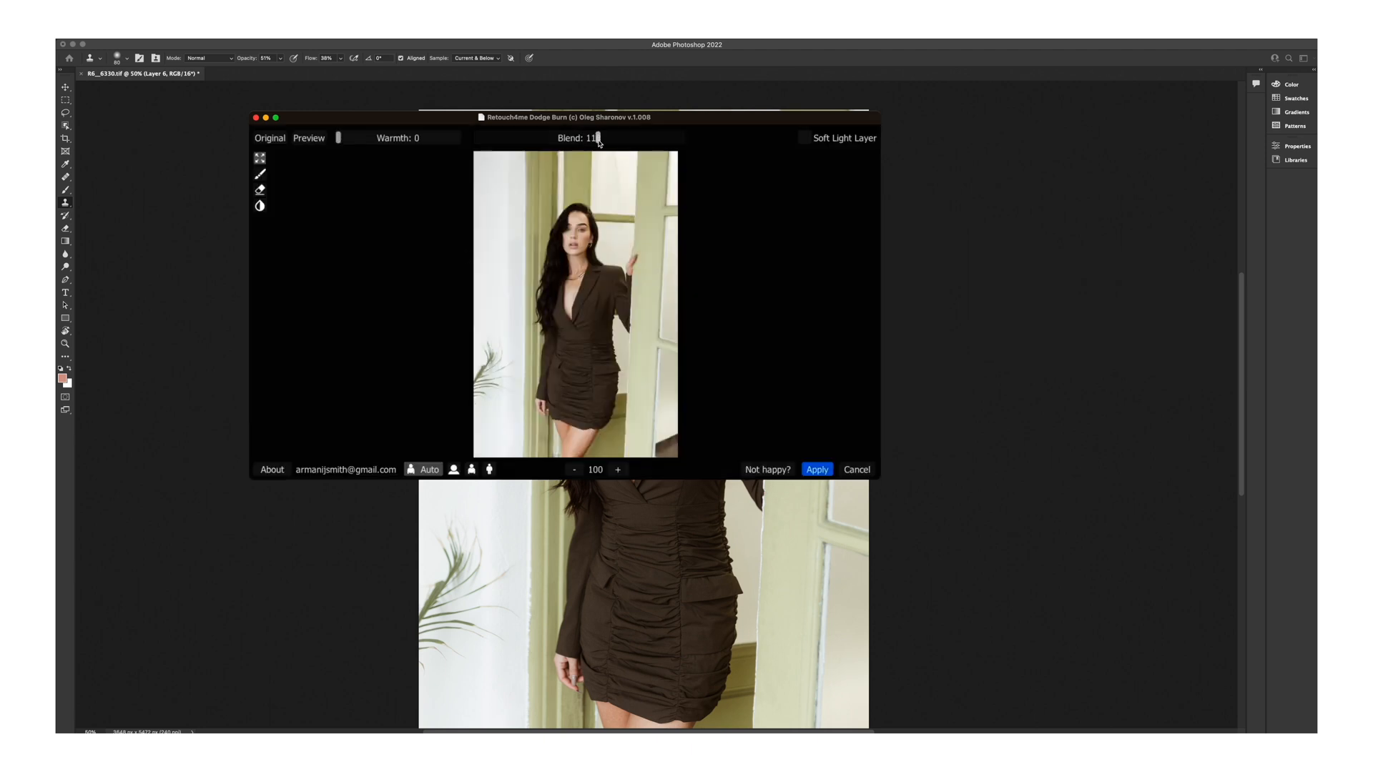
left_click(815, 469)
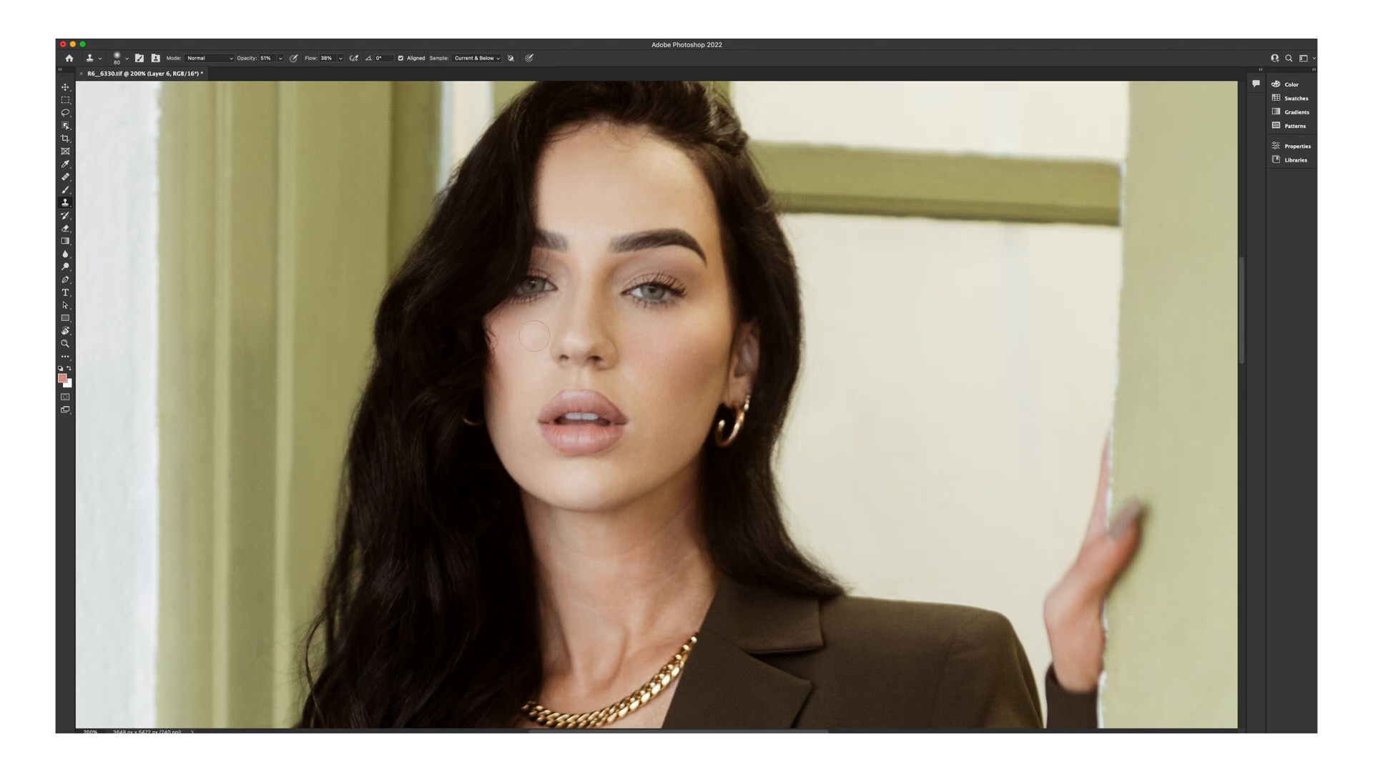
Step: Clone-stamp the chest skin at close zoom
scroll("down", 3)
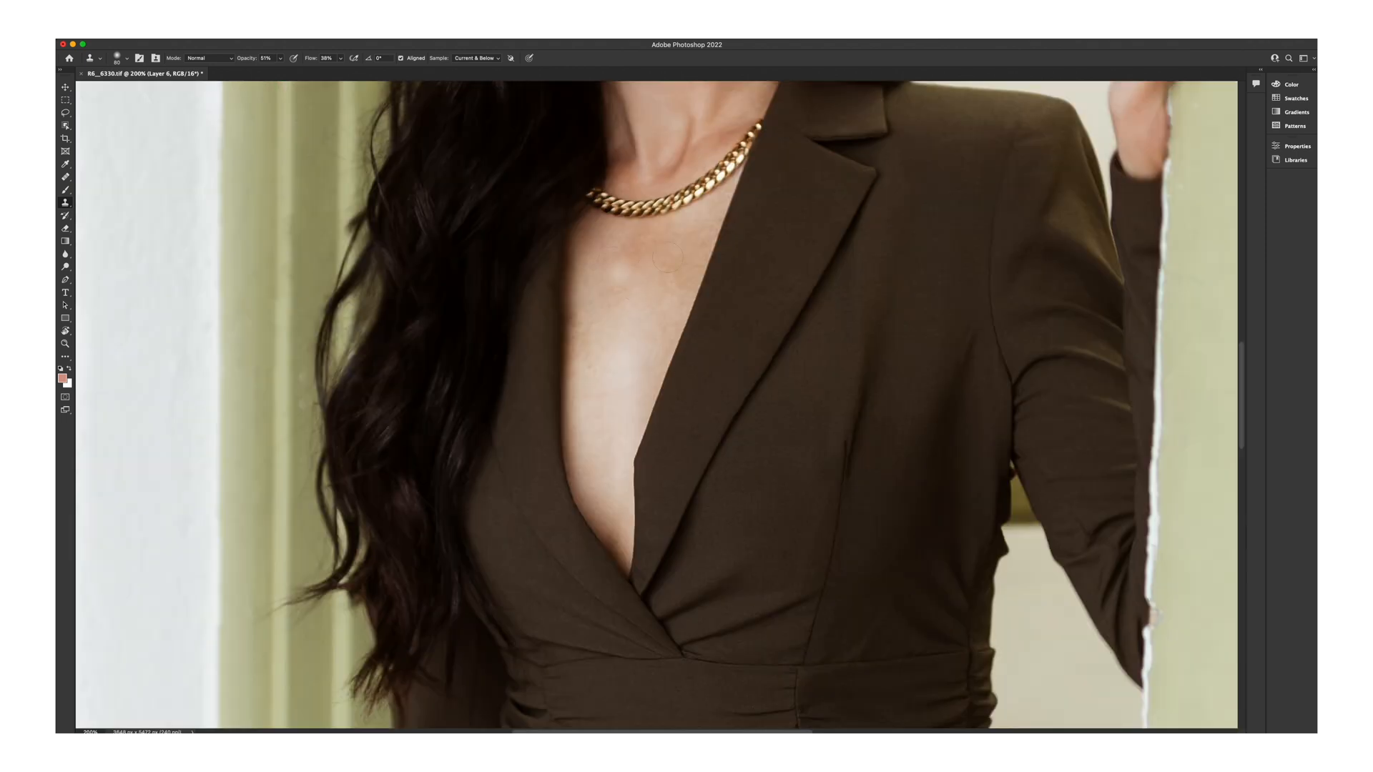
left_click(640, 269)
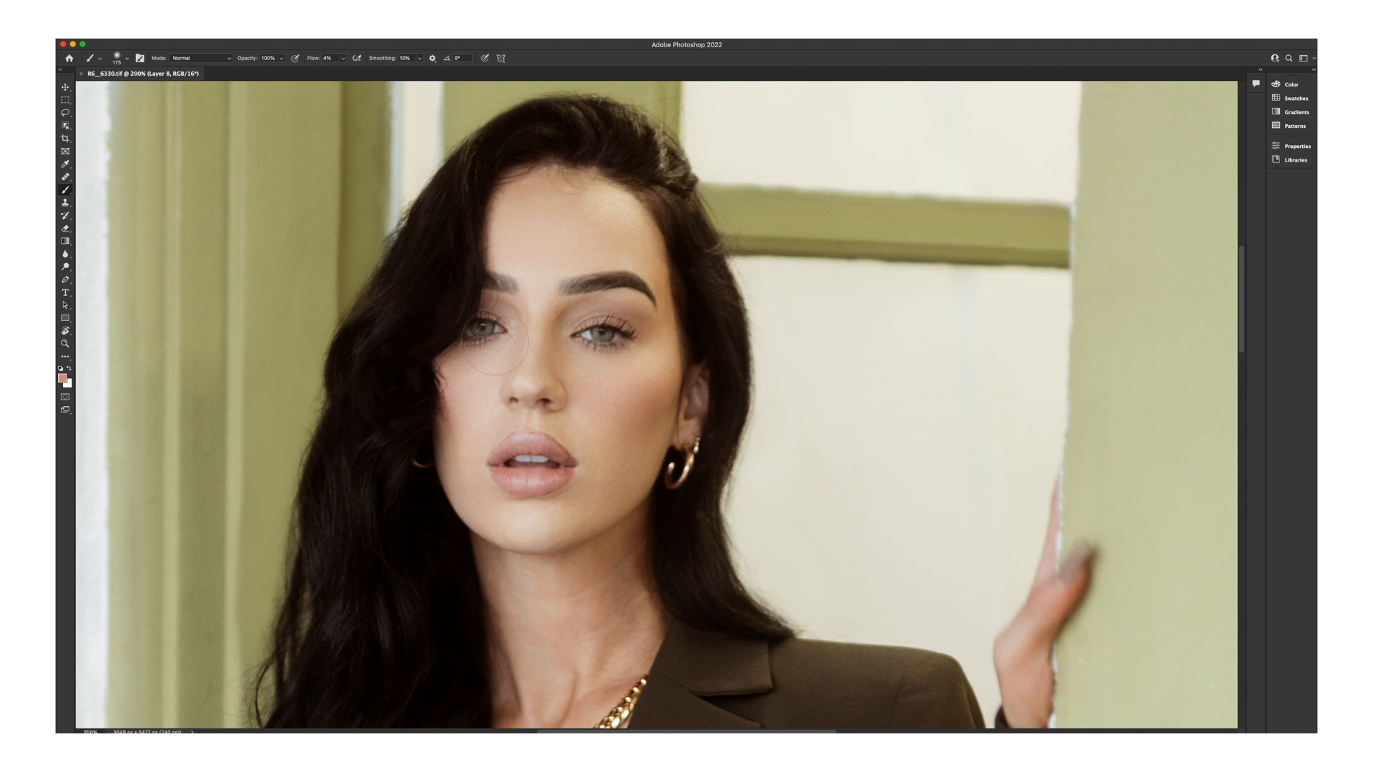
mouse_move(473, 363)
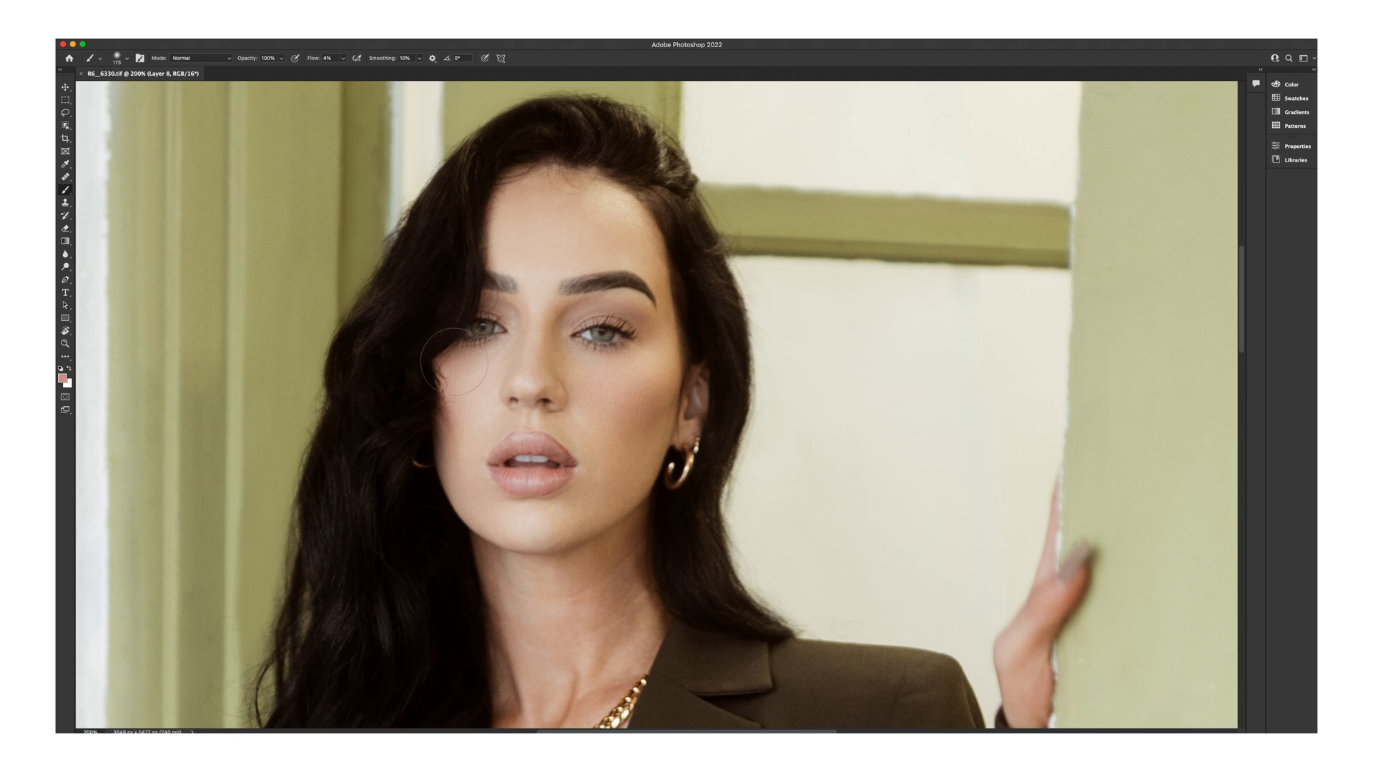
Step: Airbrush skin tone under the left eye and onto the lower cheek
left_click_drag(455, 368, 525, 341)
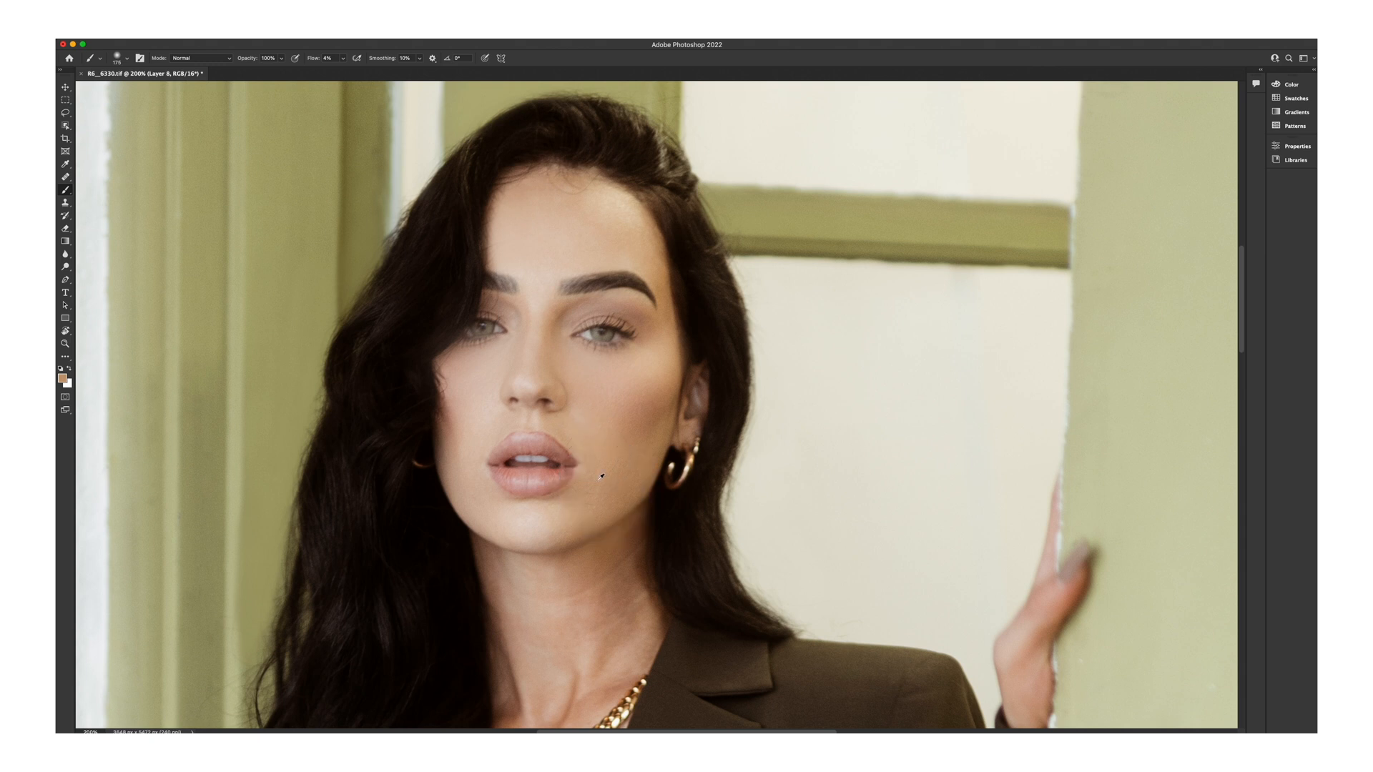
left_click(602, 477)
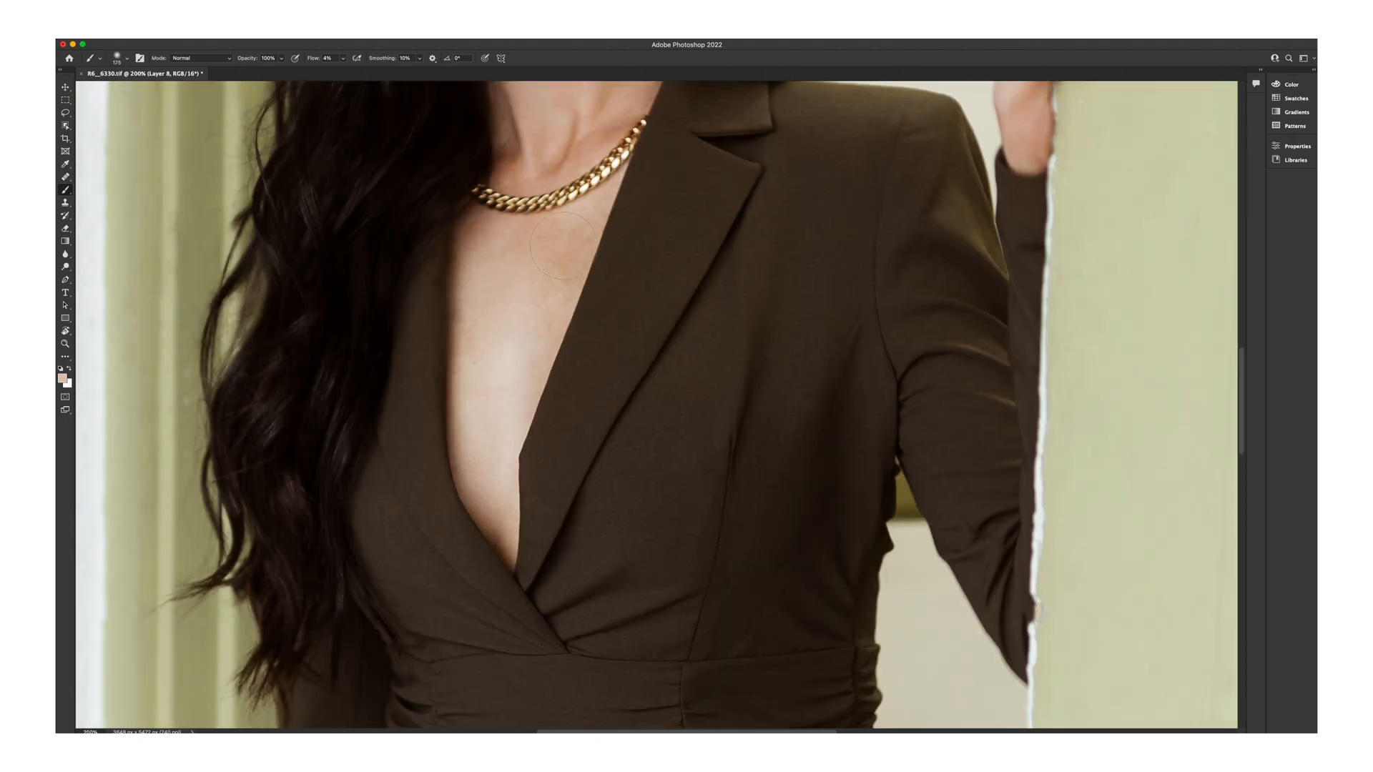
scroll("down", 3)
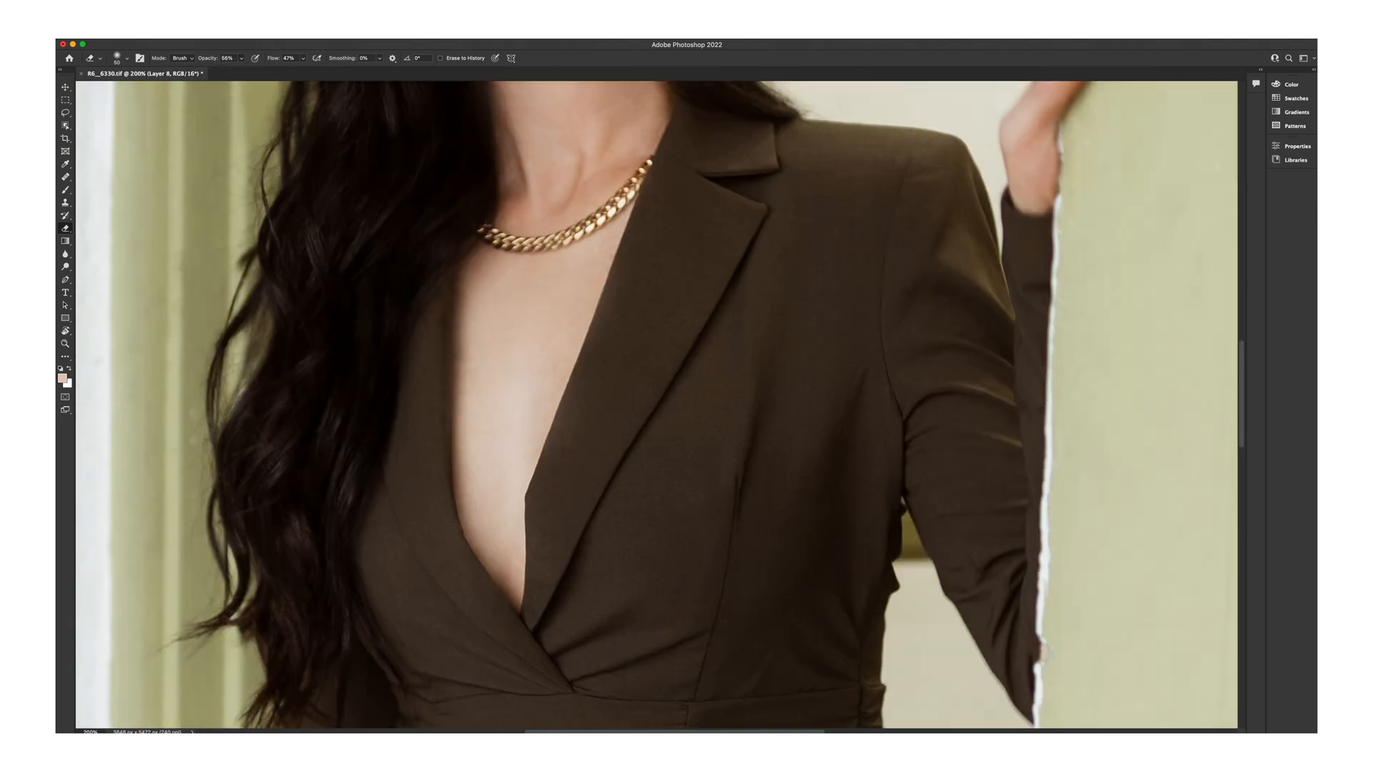
Step: Erase excess painted tone from the chest with the Eraser tool
left_click(65, 265)
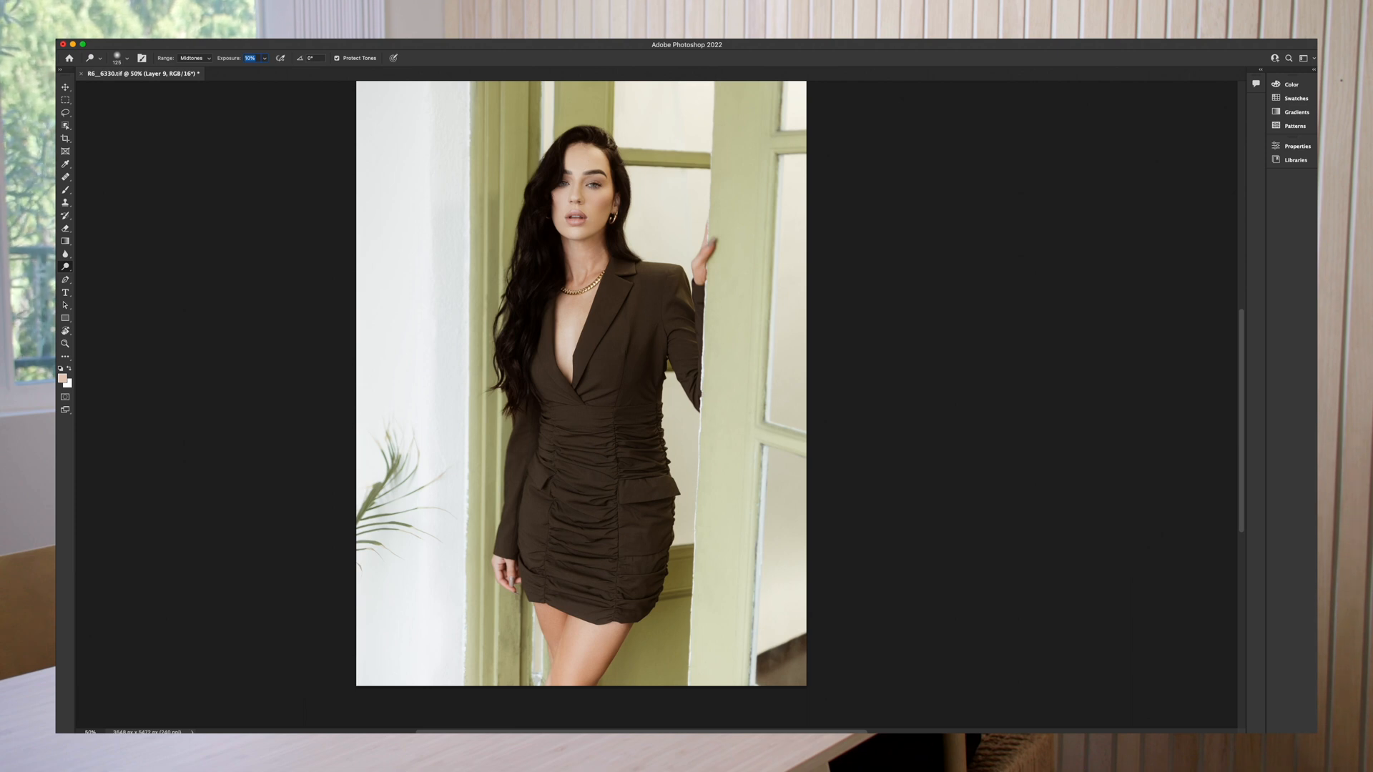
mouse_move(659, 241)
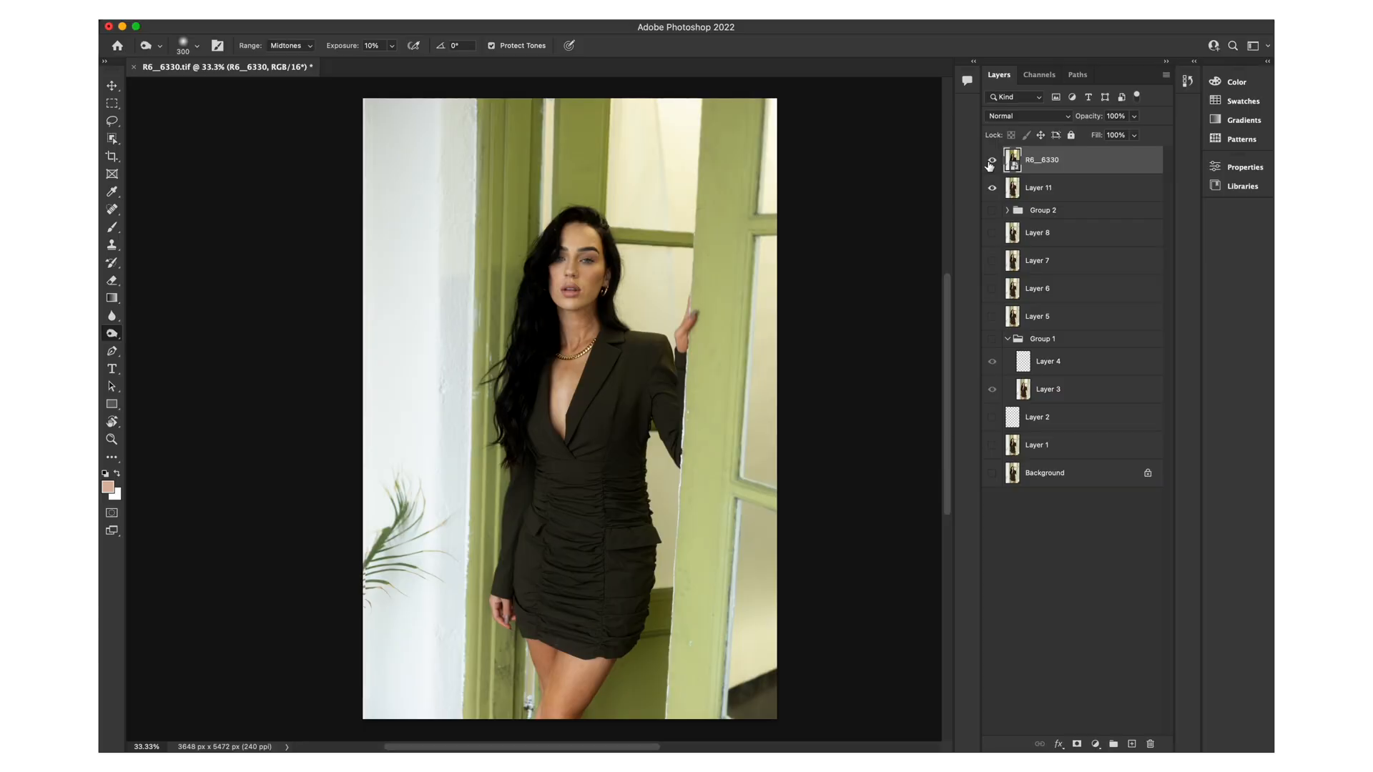
Step: Toggle the merged R6__6330 layer's visibility to compare before and after
left_click(991, 163)
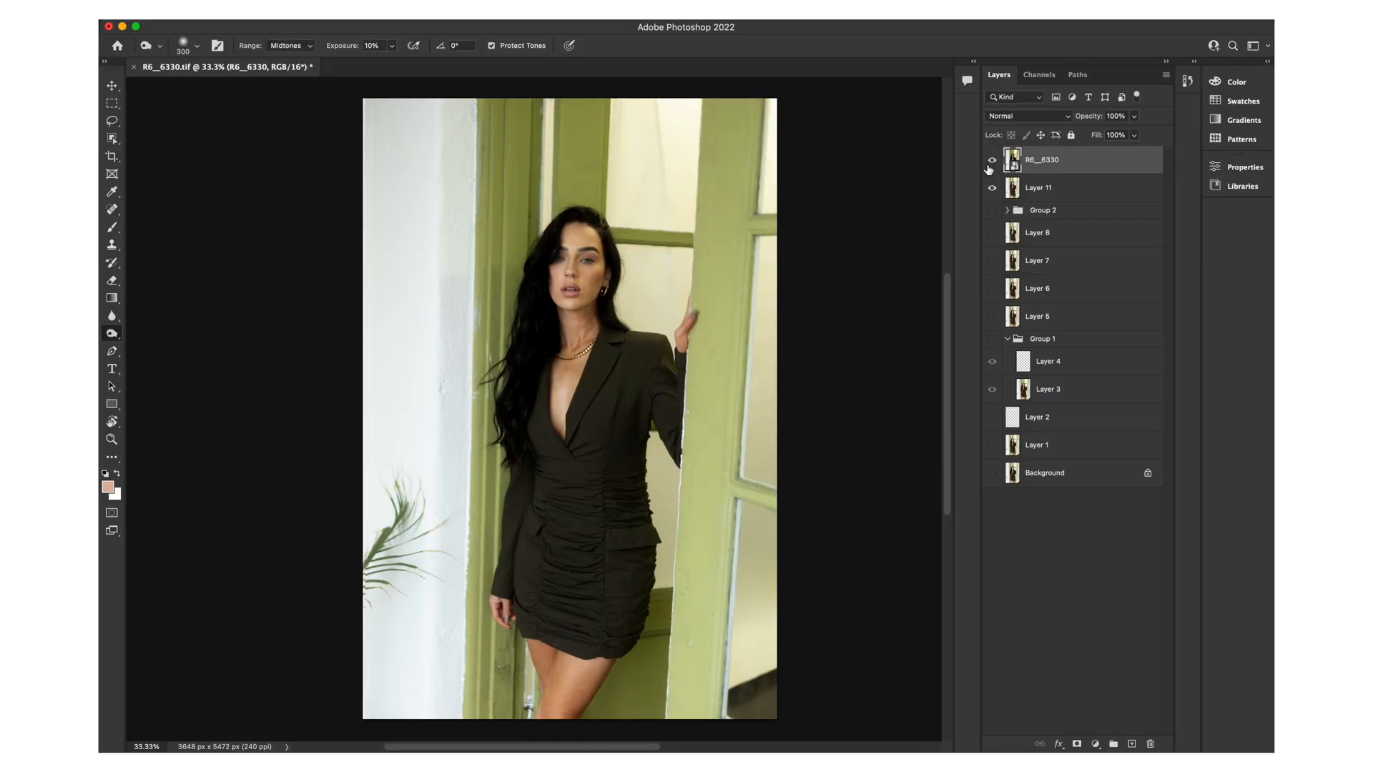
left_click(992, 159)
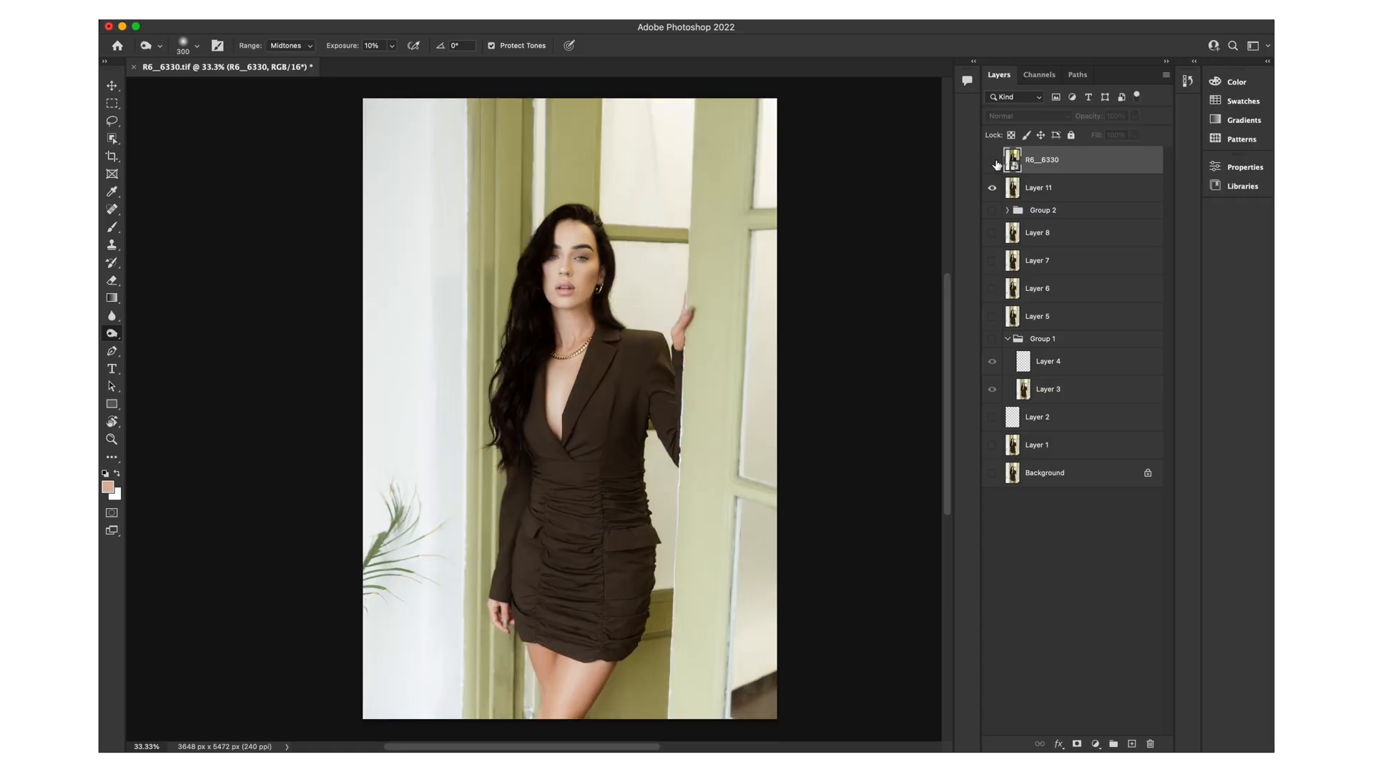